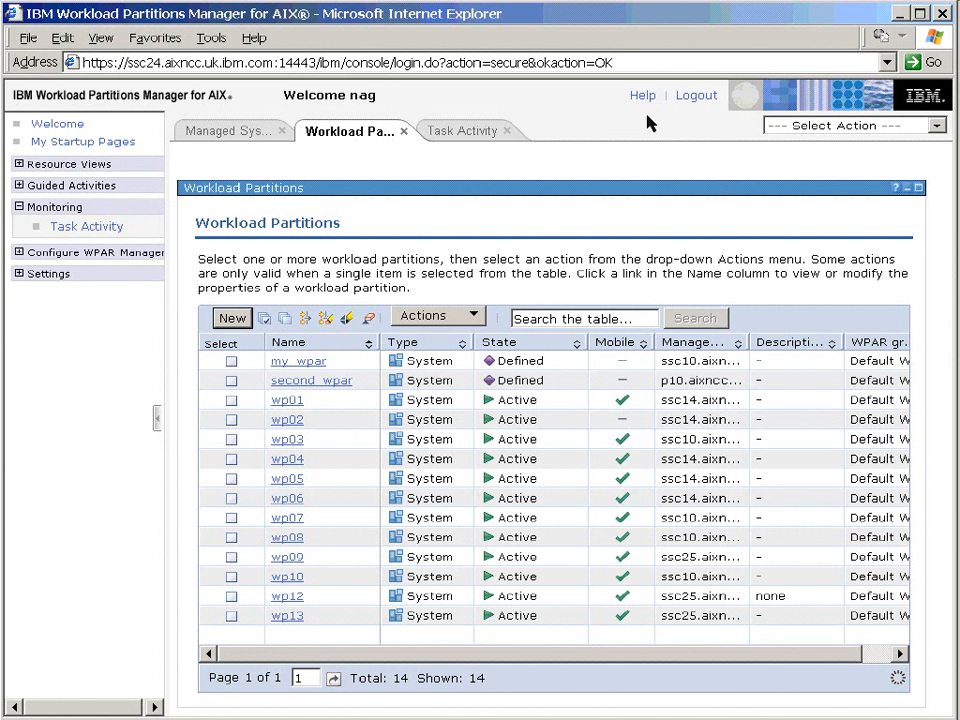
mouse_move(632, 142)
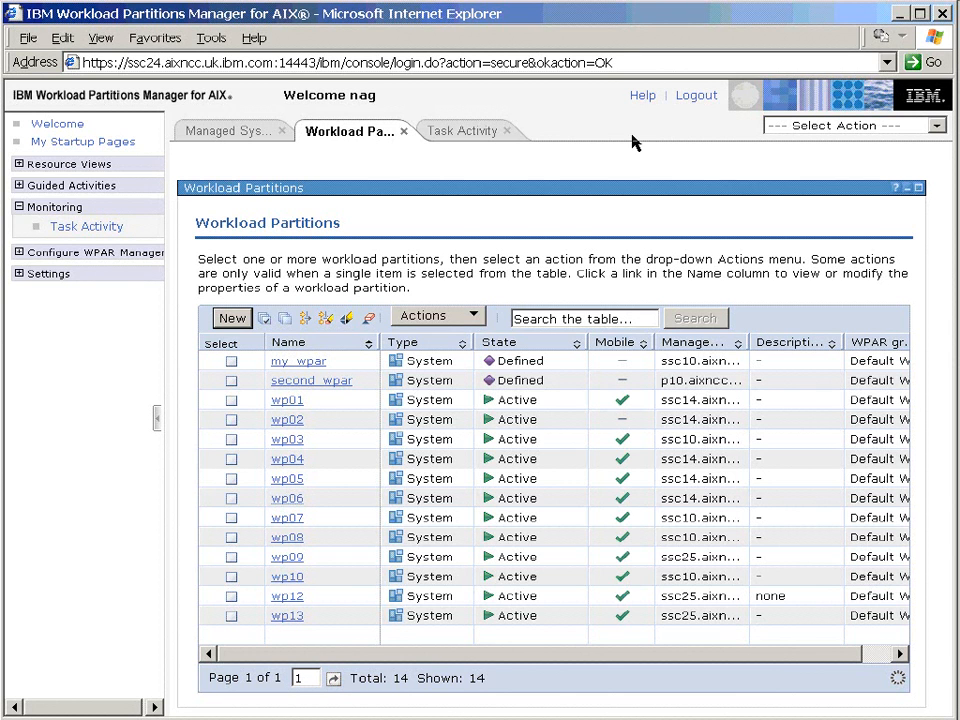
mouse_move(312, 624)
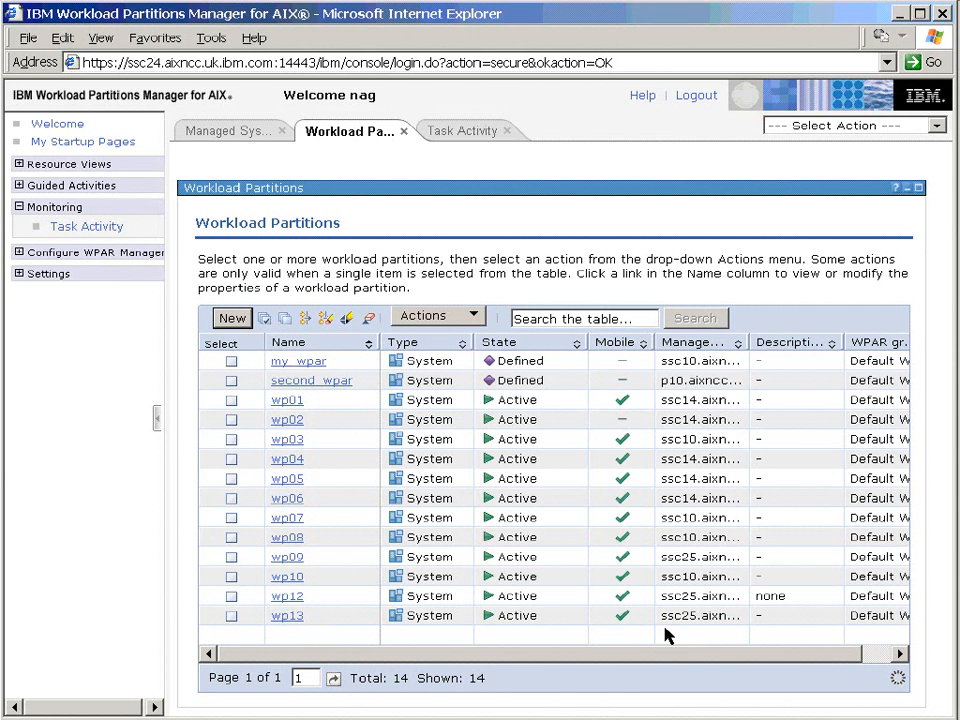
mouse_move(700, 616)
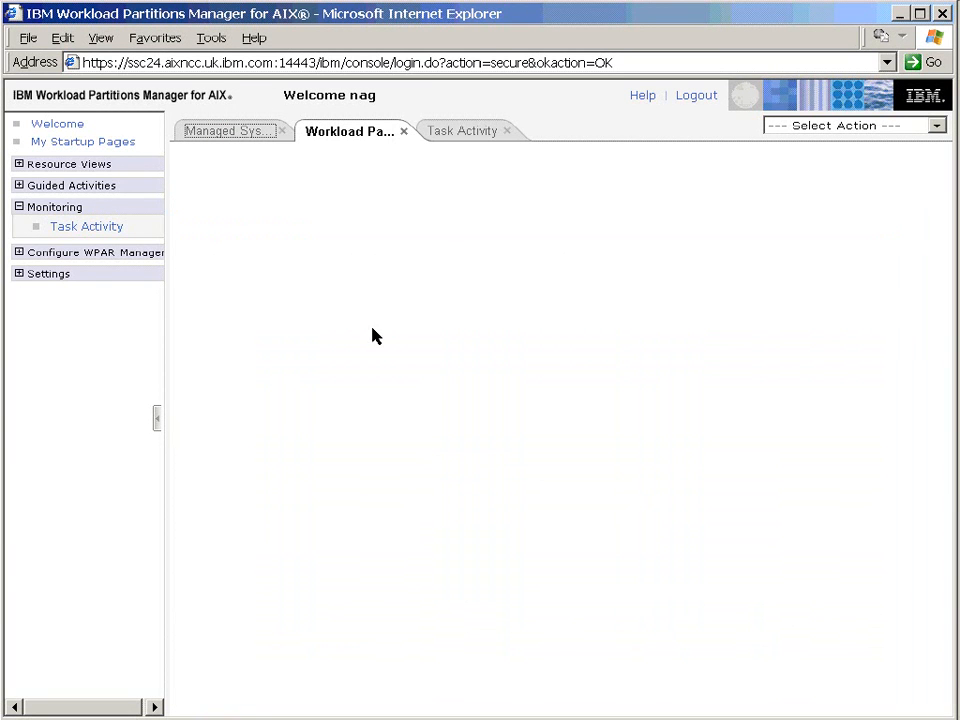
Review ssc25's properties showing processor type POWER_5 and cancel without saving.
left_click(228, 132)
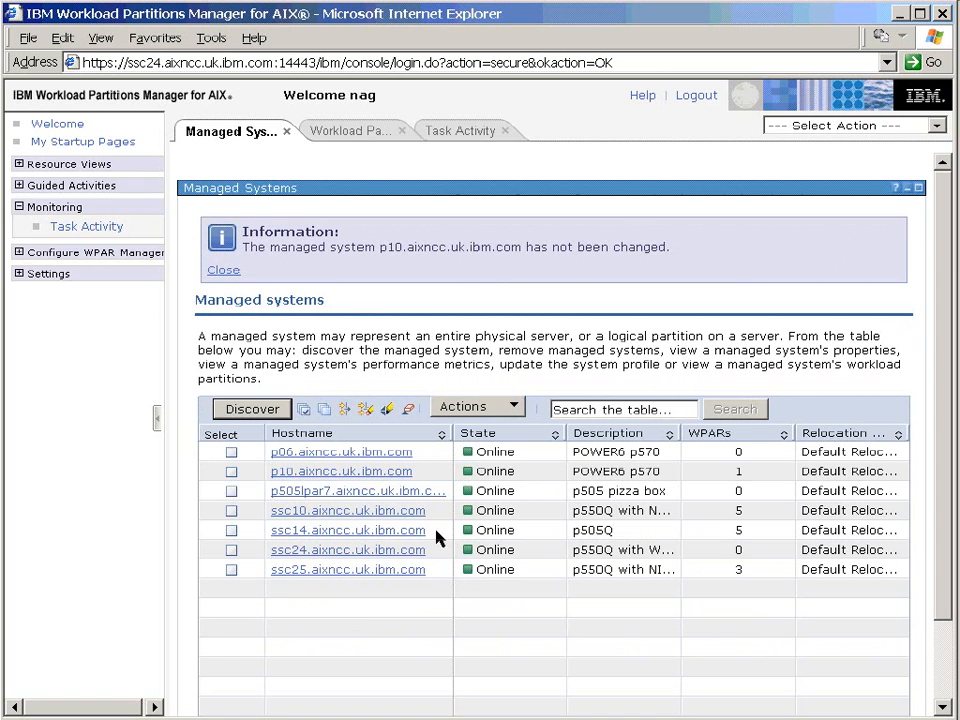
mouse_move(296, 584)
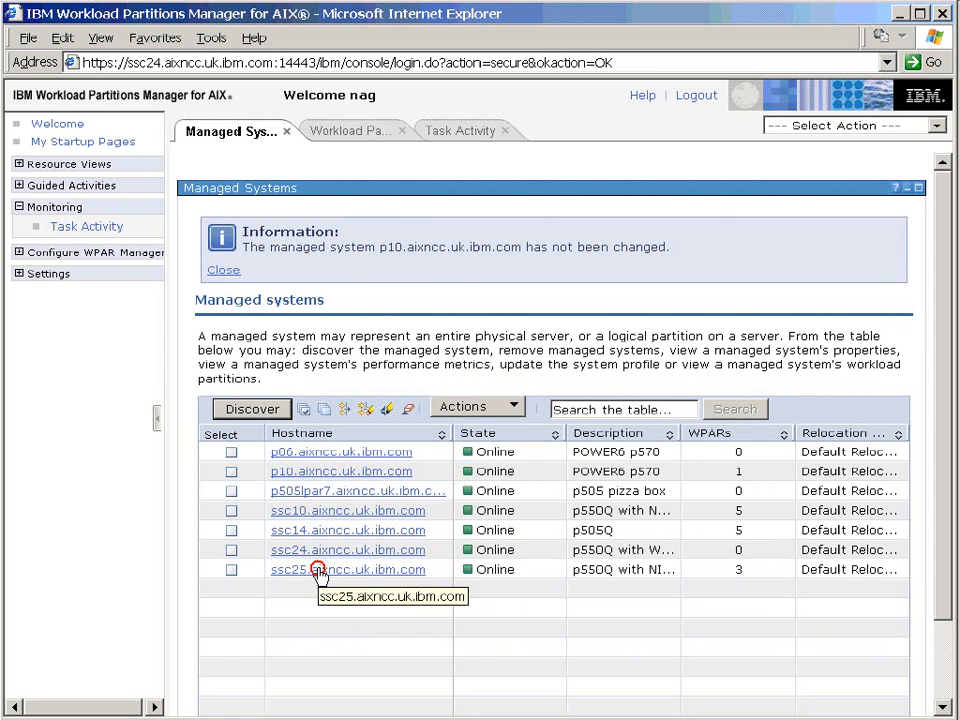
left_click(348, 568)
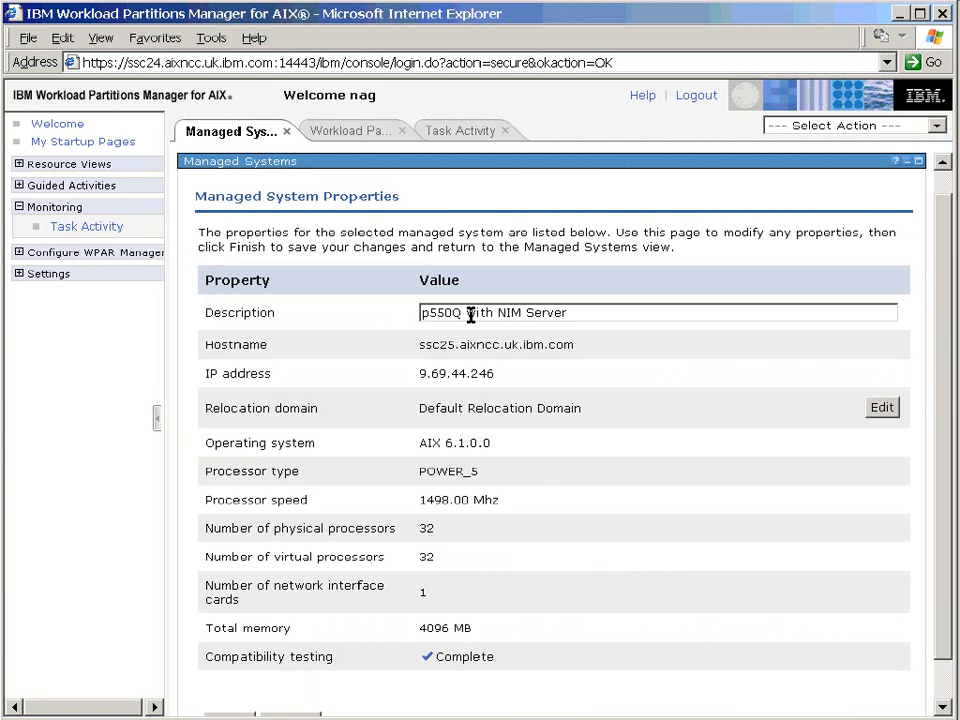
double_click(448, 472)
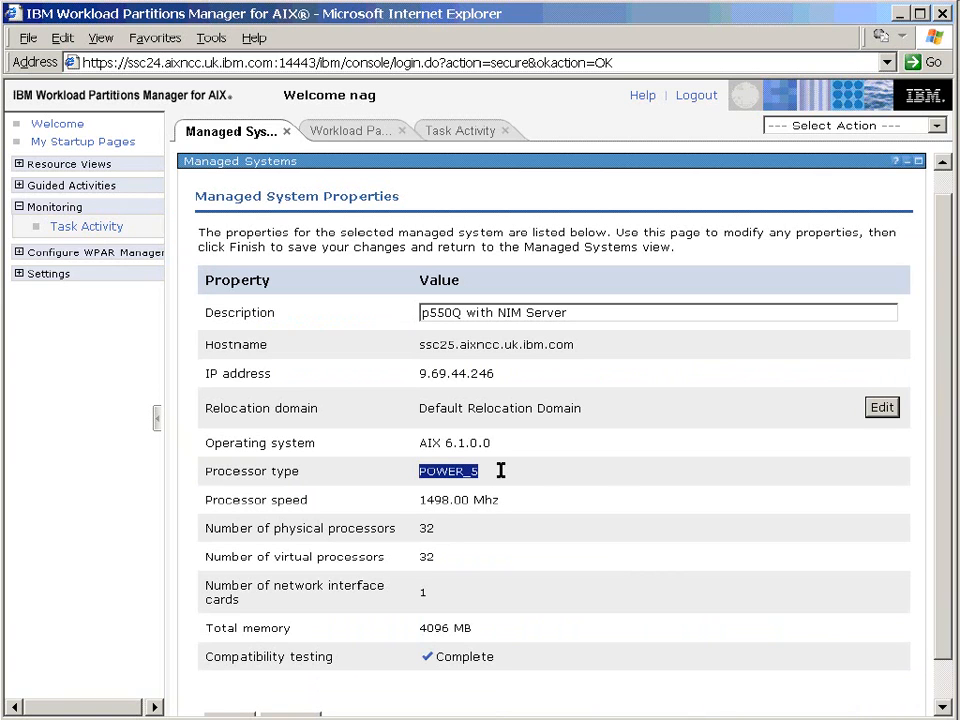
mouse_move(602, 490)
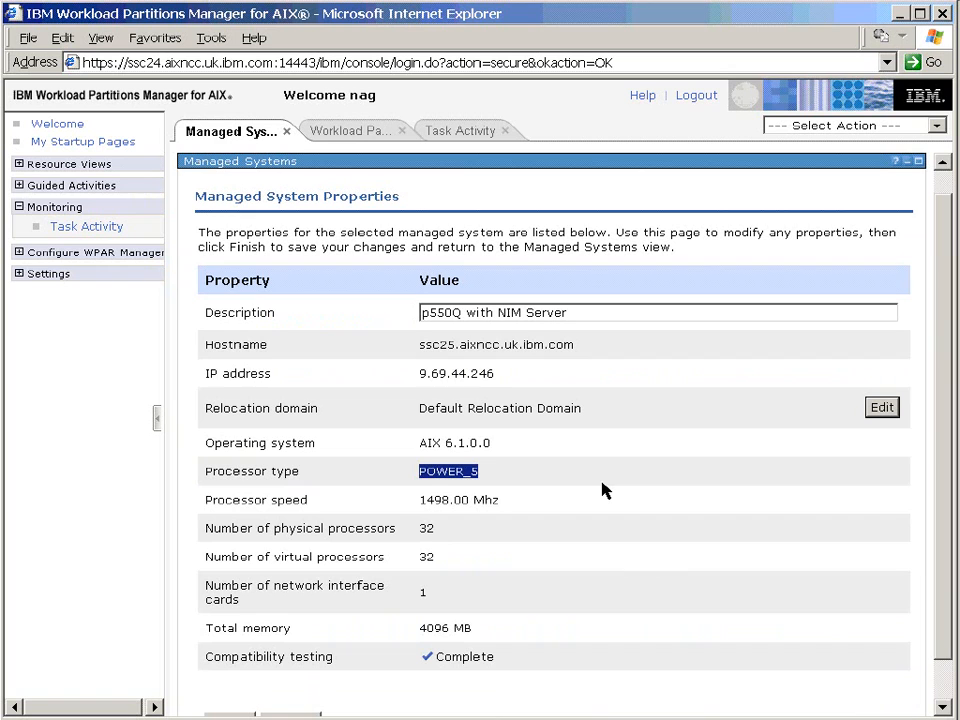
mouse_move(492, 514)
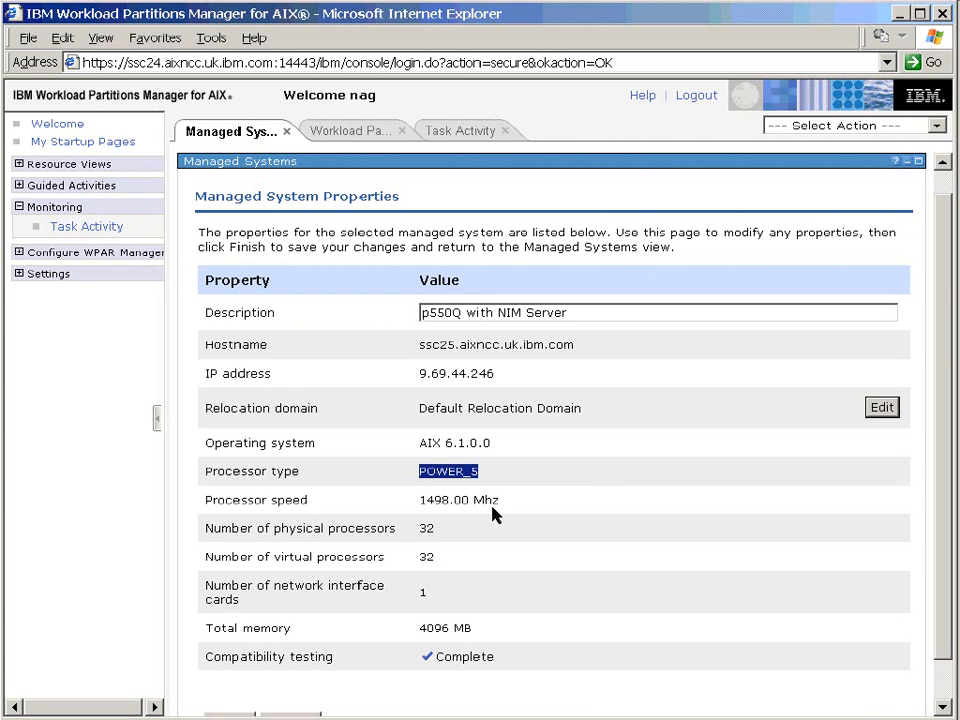
mouse_move(608, 448)
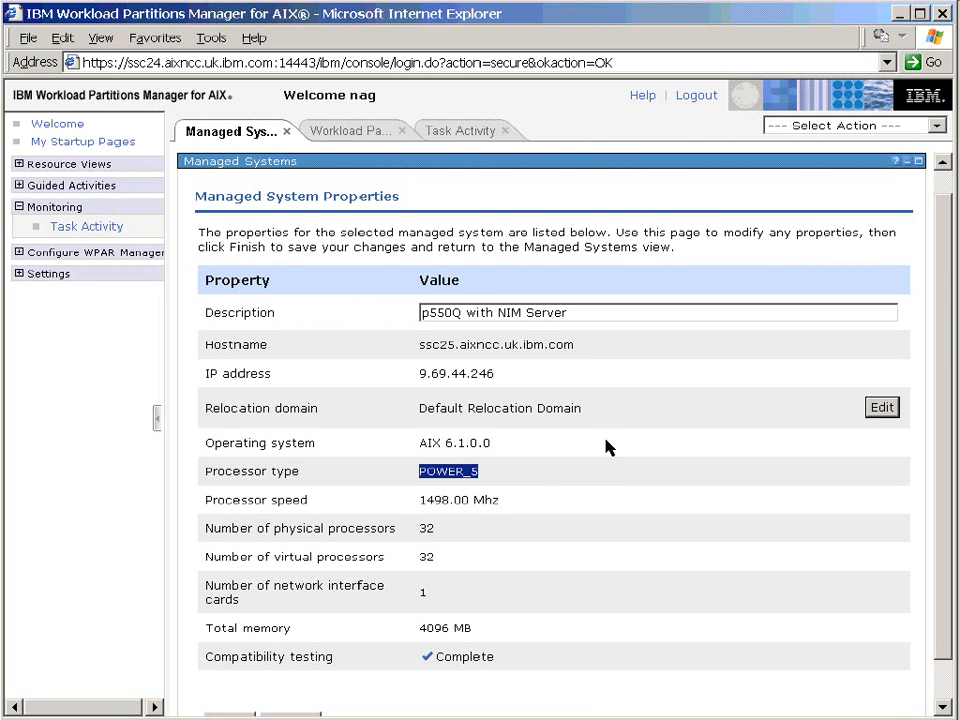
scroll("down", 3)
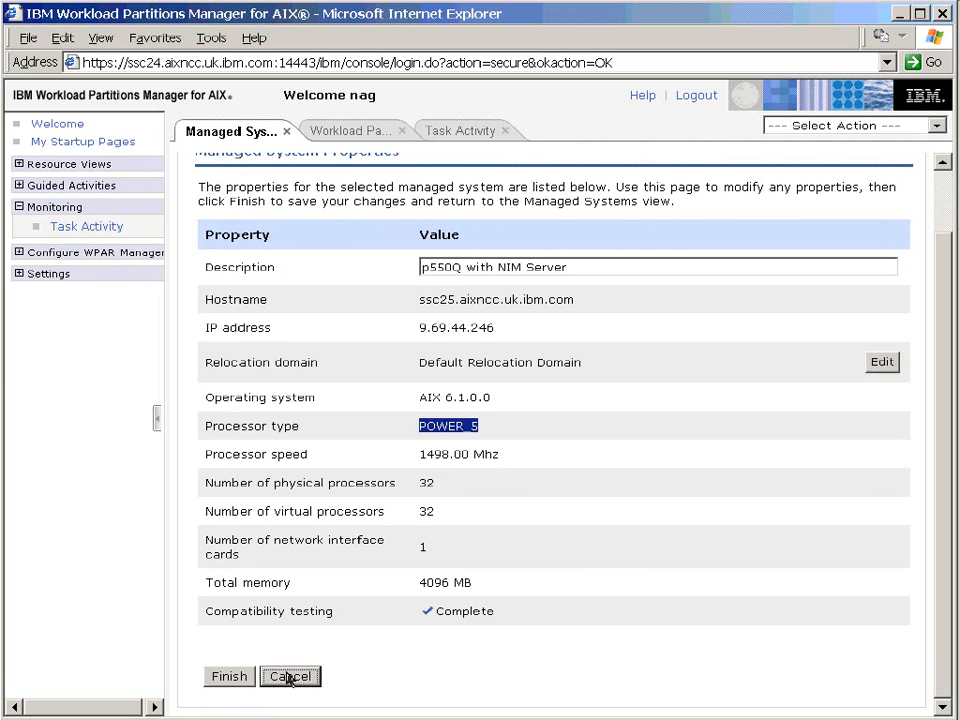
left_click(290, 676)
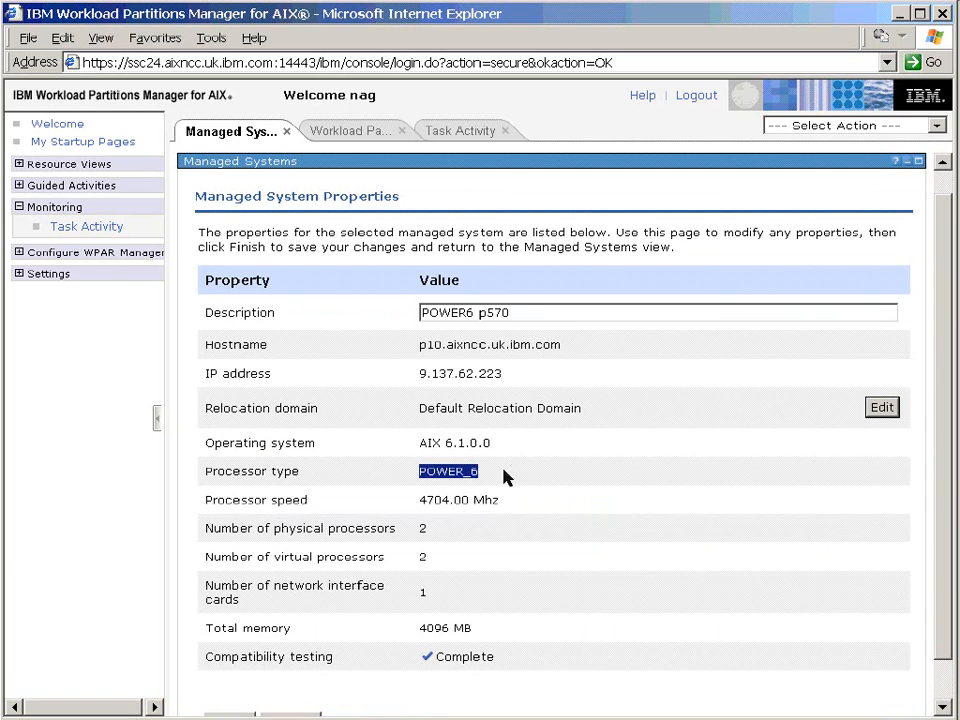
mouse_move(520, 512)
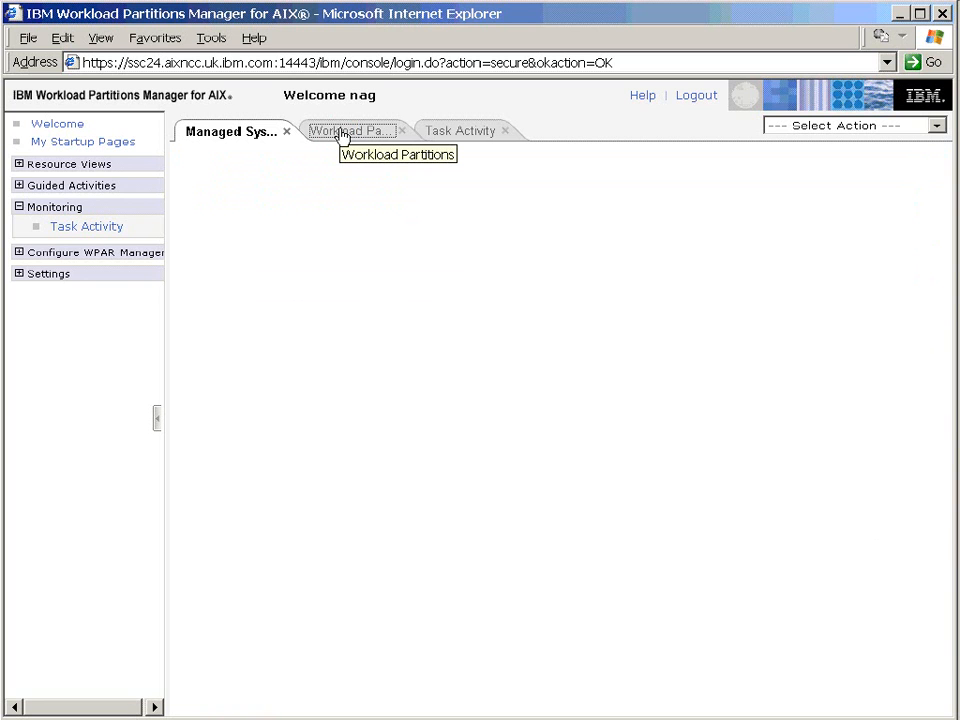
Return to the Workload Partitions list and check wp13.
left_click(348, 130)
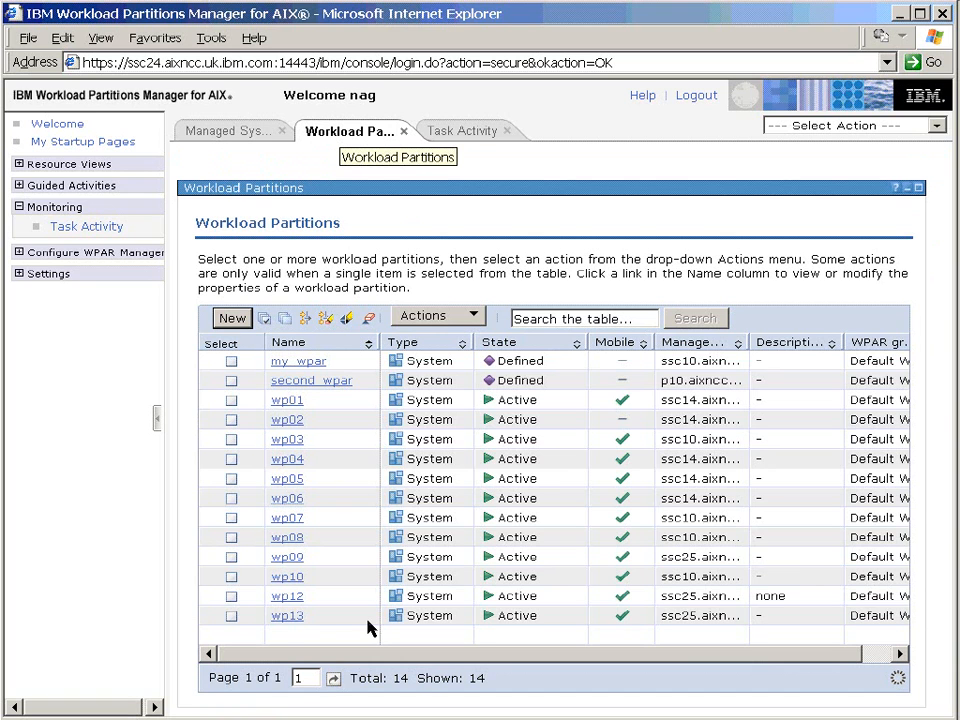
left_click(230, 616)
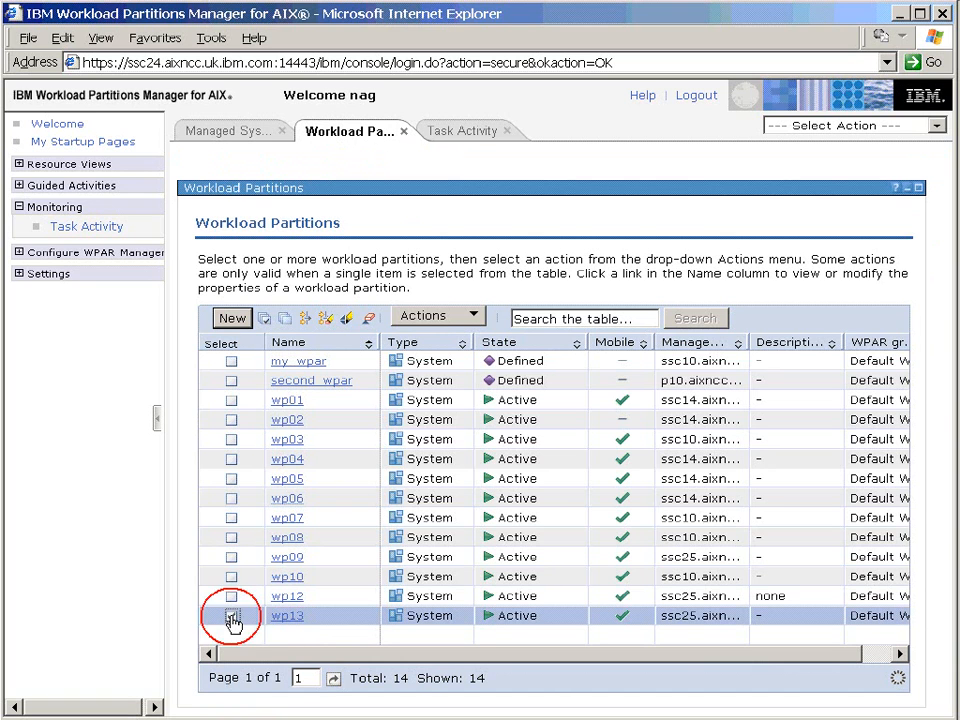
left_click(232, 616)
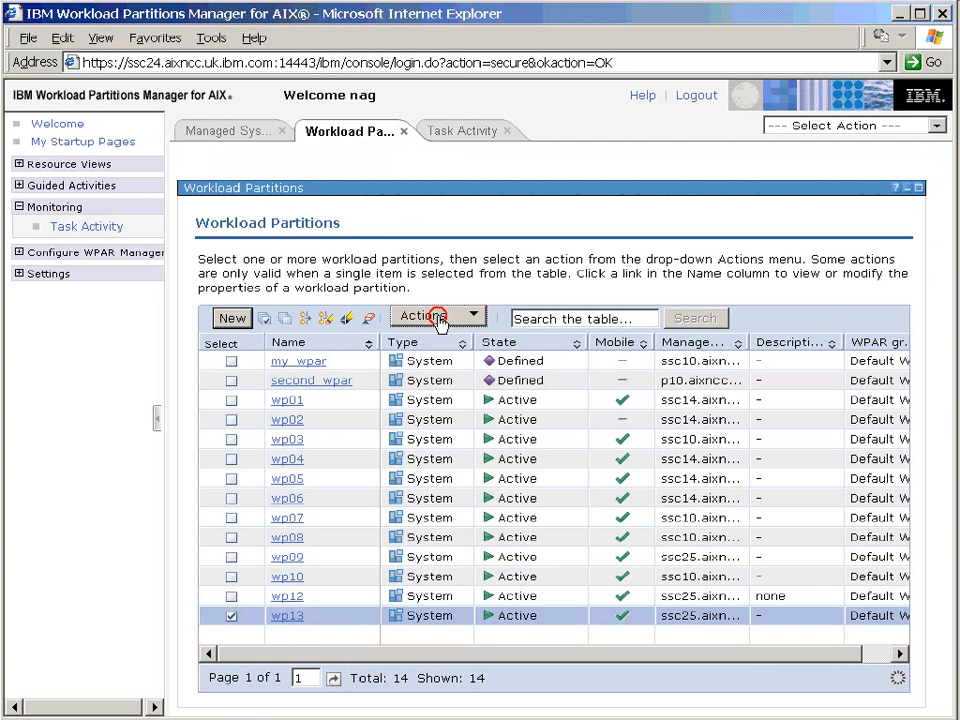
Bring up the Actions menu for wp13 to reach Relocate.
left_click(436, 316)
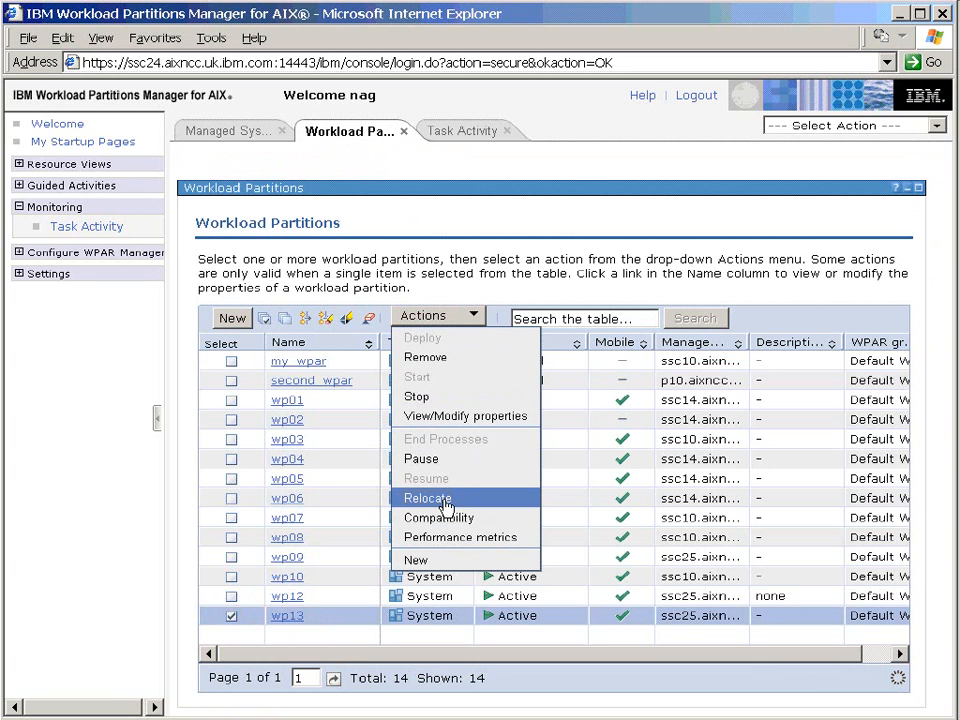
mouse_move(438, 516)
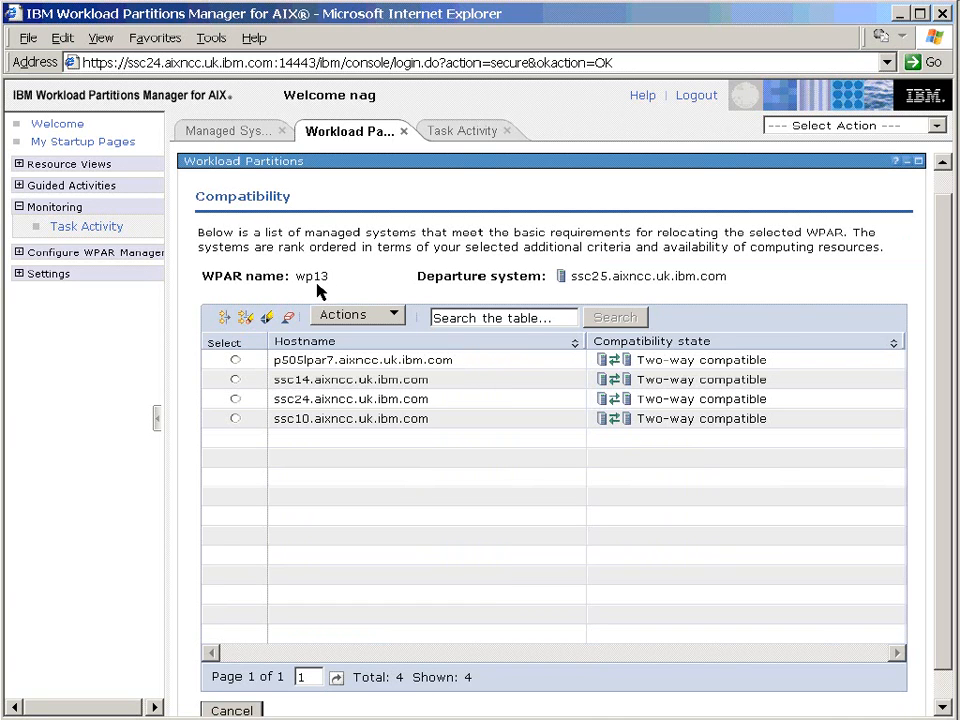
mouse_move(602, 292)
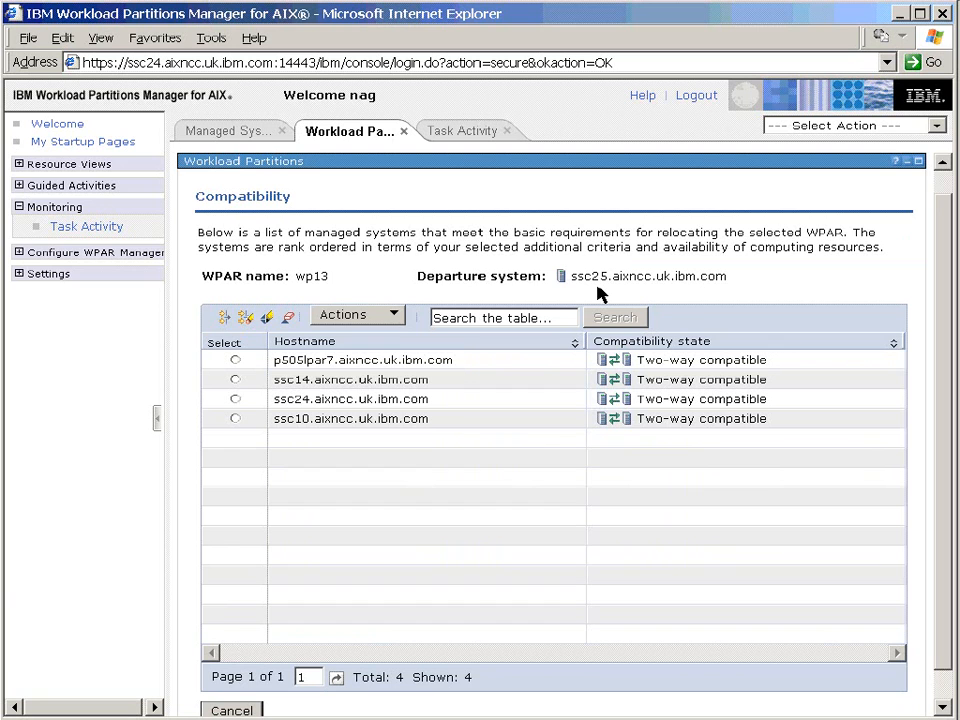
mouse_move(370, 458)
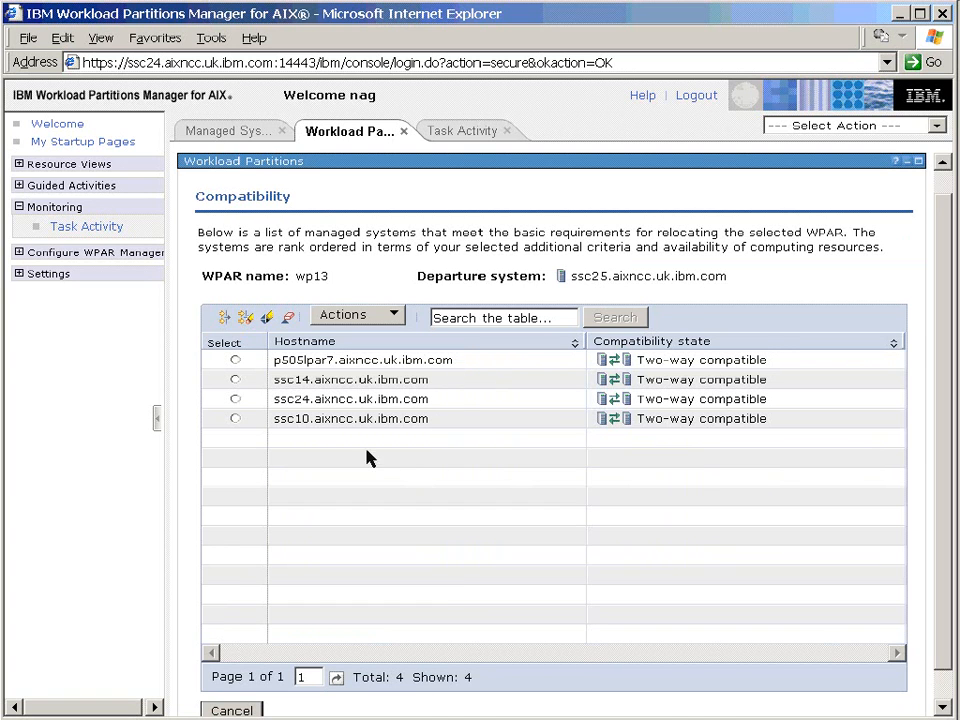
mouse_move(420, 470)
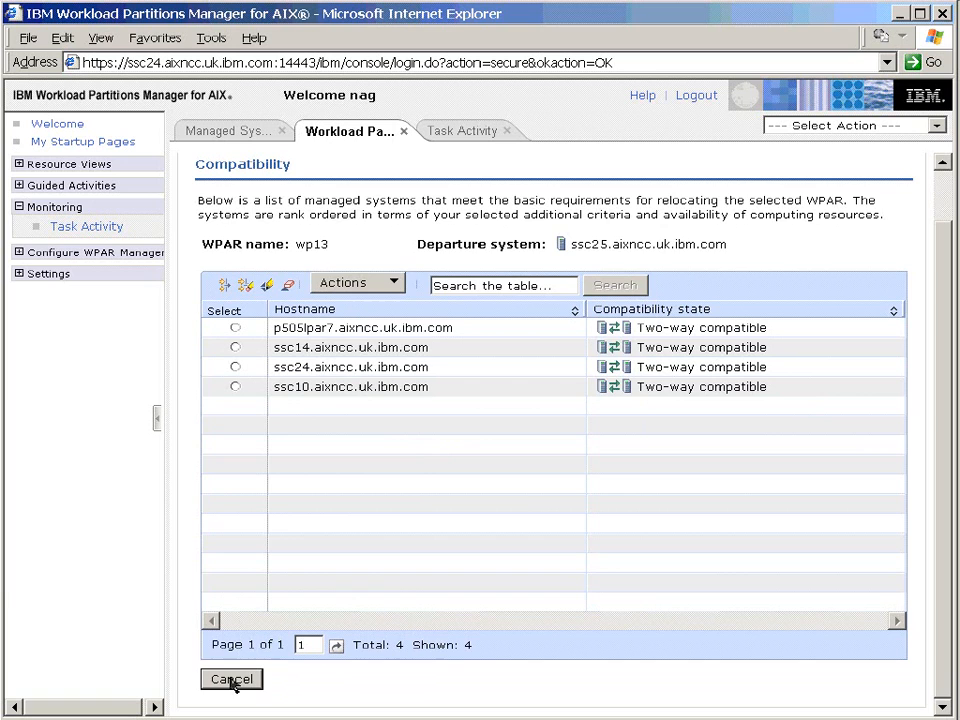
Cancel the wp13 compatibility page and go back to the Workload Partitions list.
left_click(232, 680)
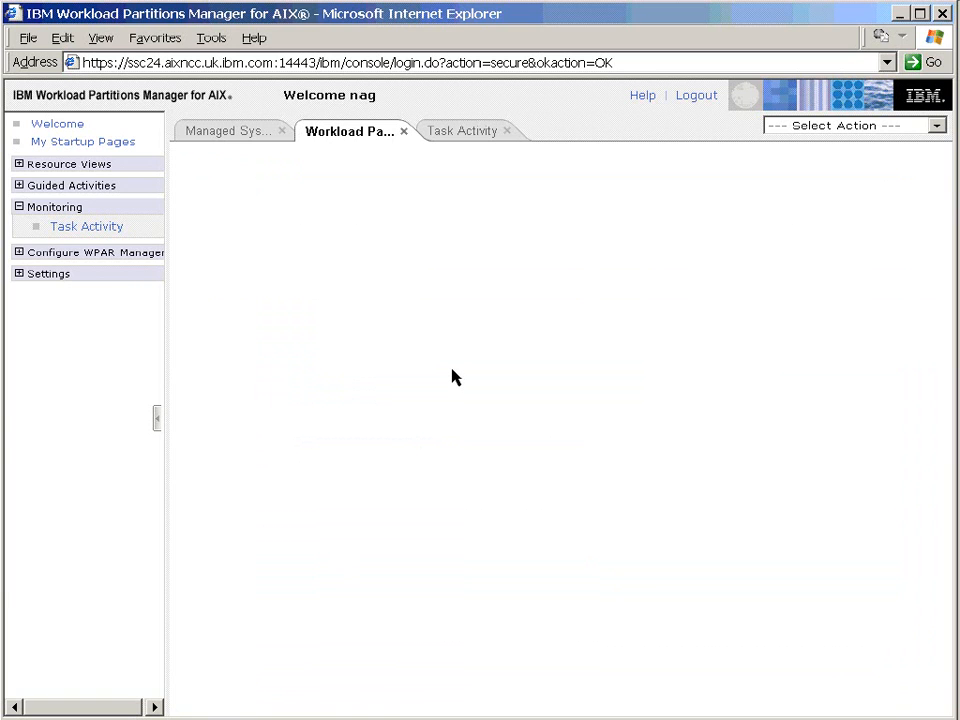
left_click(348, 132)
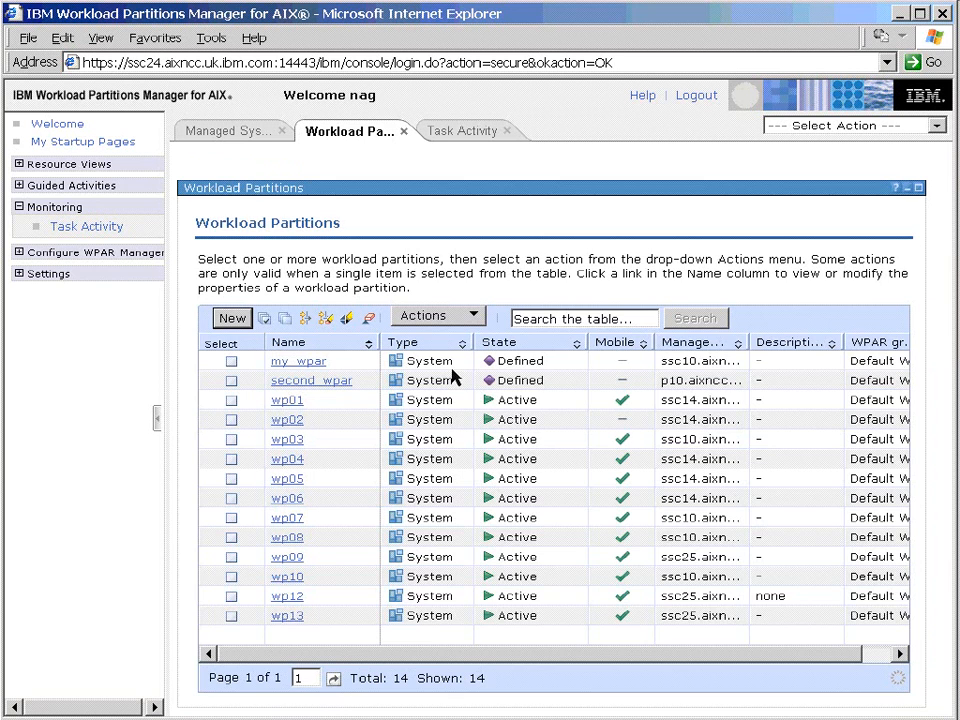
mouse_move(544, 620)
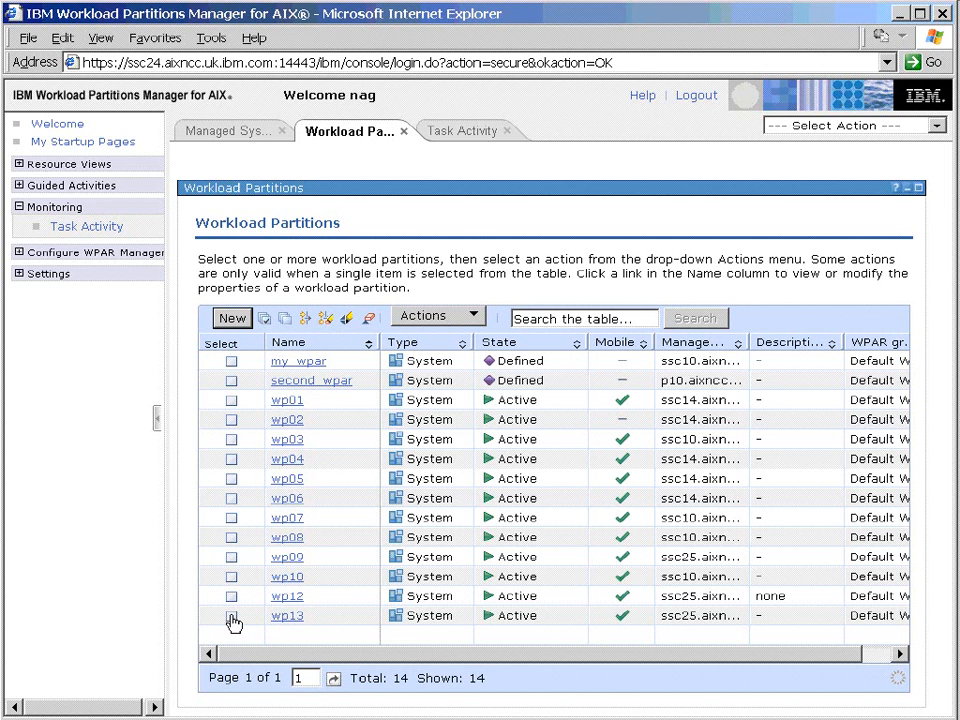
Choose Stop for wp13 with 'Force workload partitions to stop' selected.
left_click(230, 616)
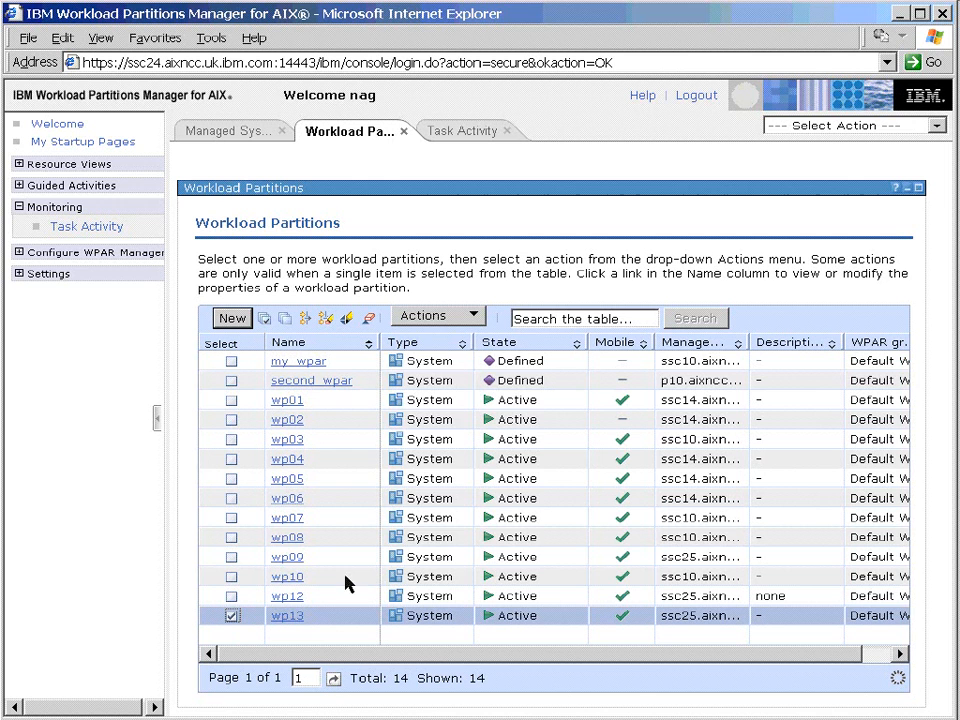
left_click(436, 316)
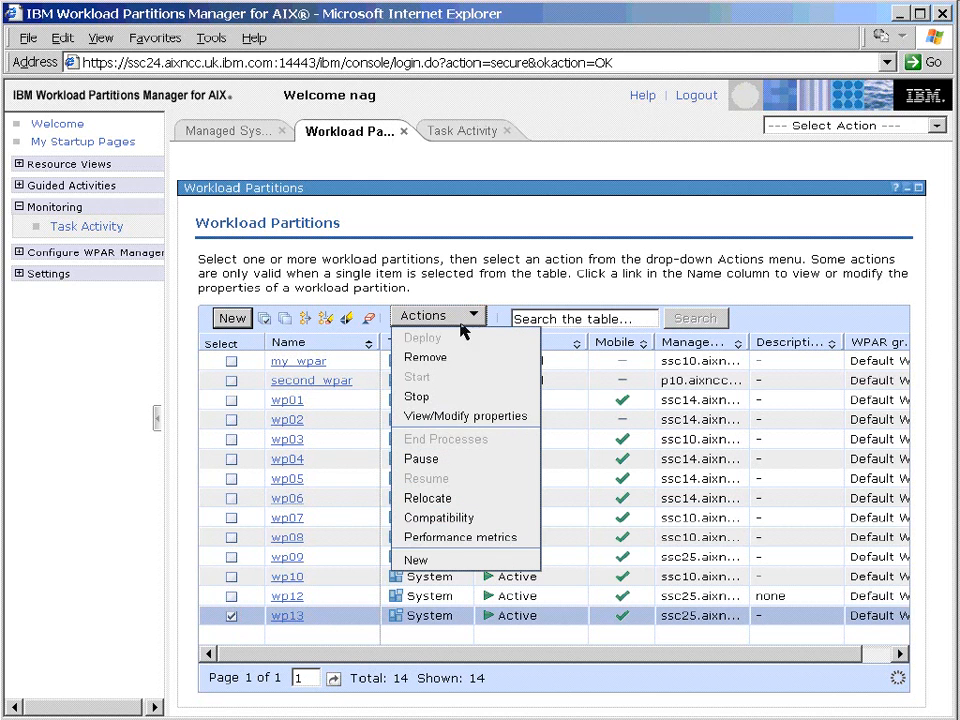
left_click(416, 396)
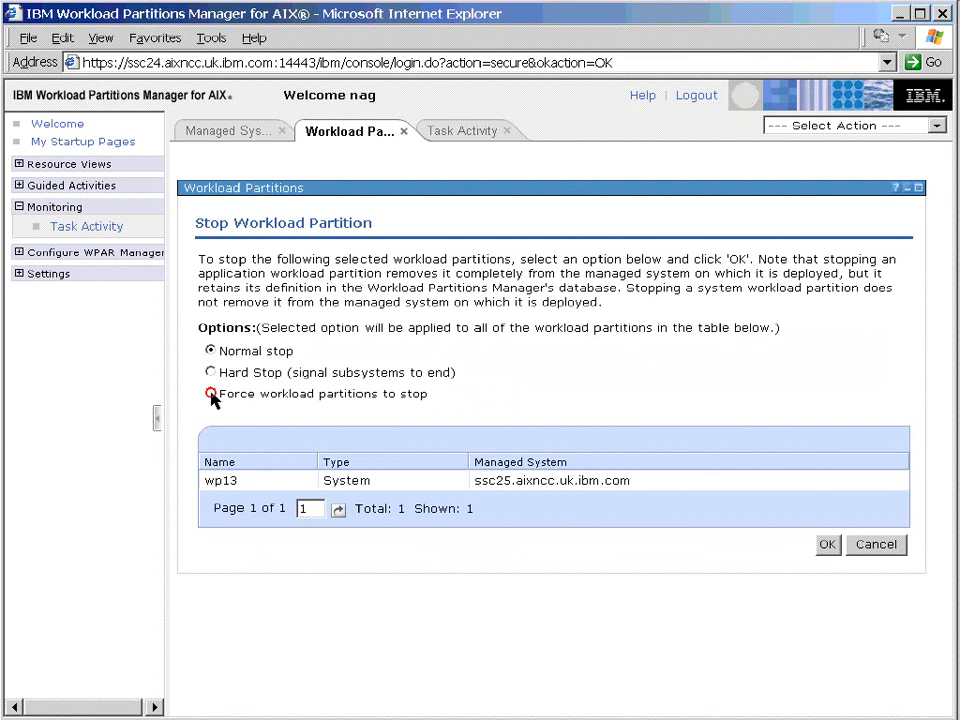
left_click(210, 392)
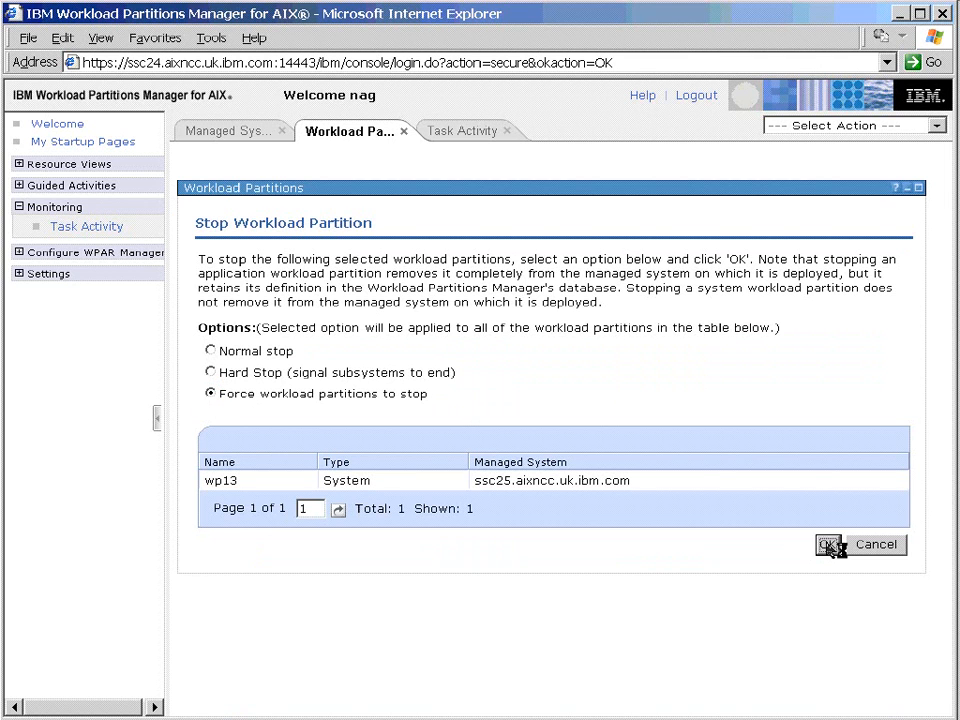
Confirm the stop of wp13 so its state changes toward Defined.
left_click(828, 544)
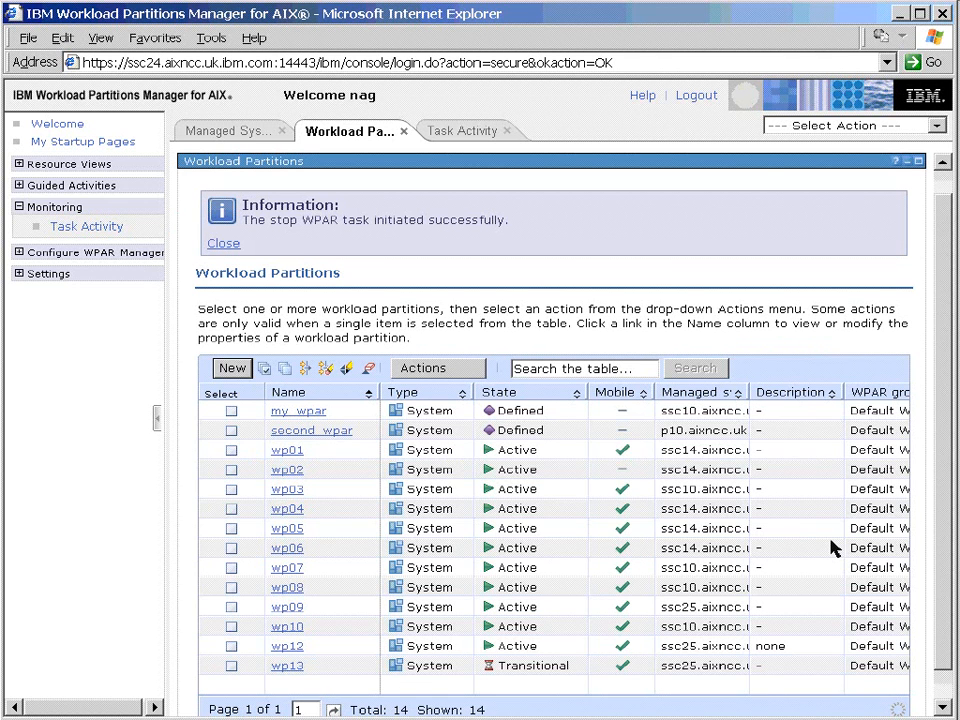
mouse_move(576, 678)
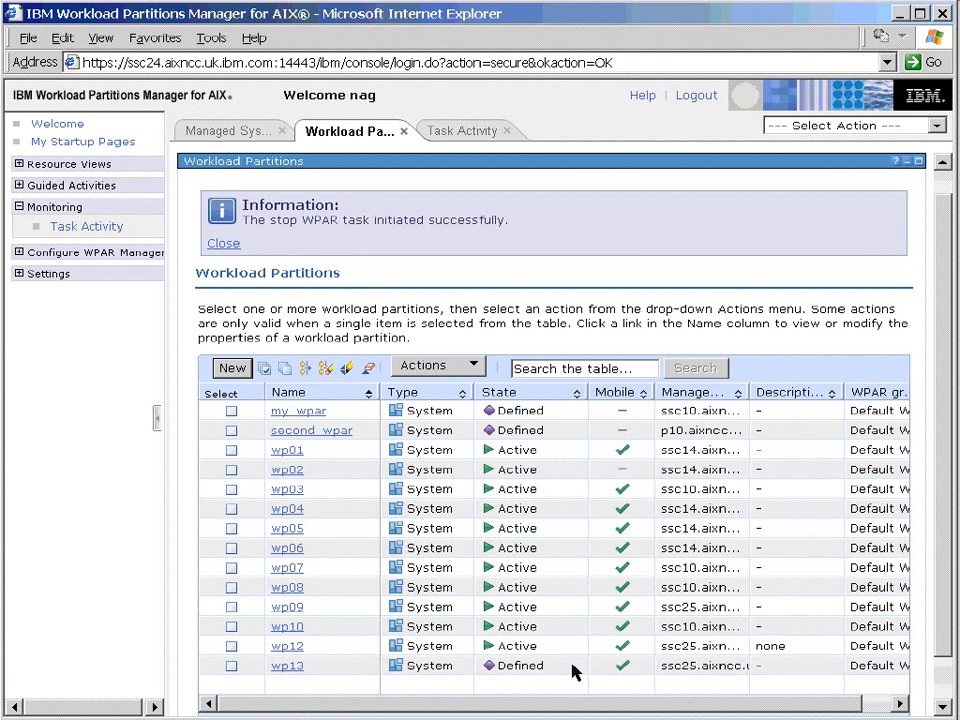
mouse_move(324, 664)
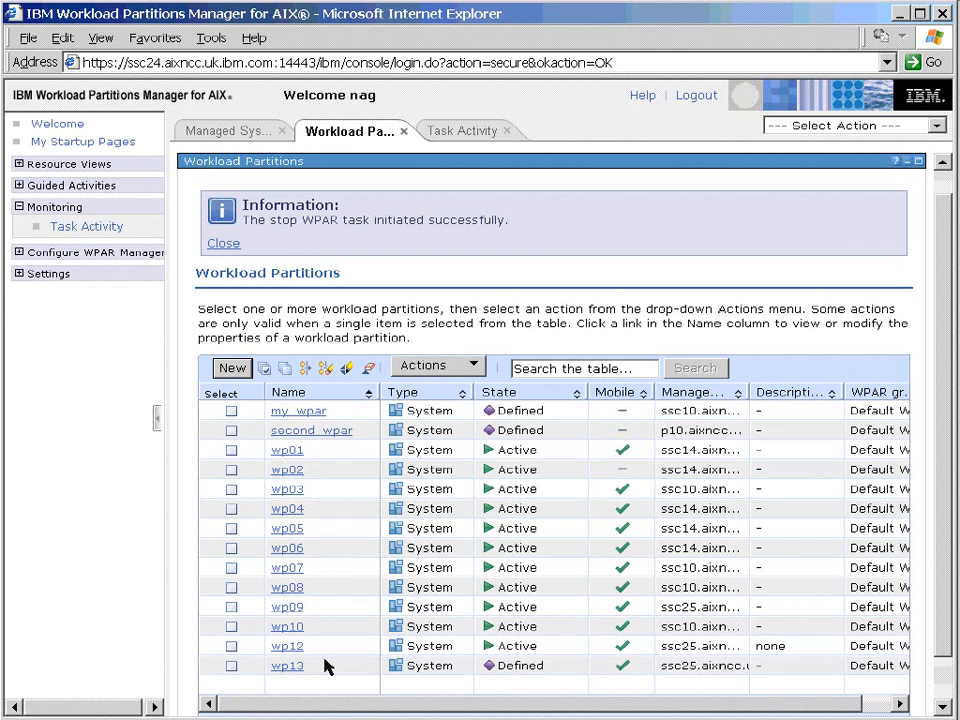
Choose Remove for wp13 with 'Preserve local filesystems on server' checked.
left_click(232, 664)
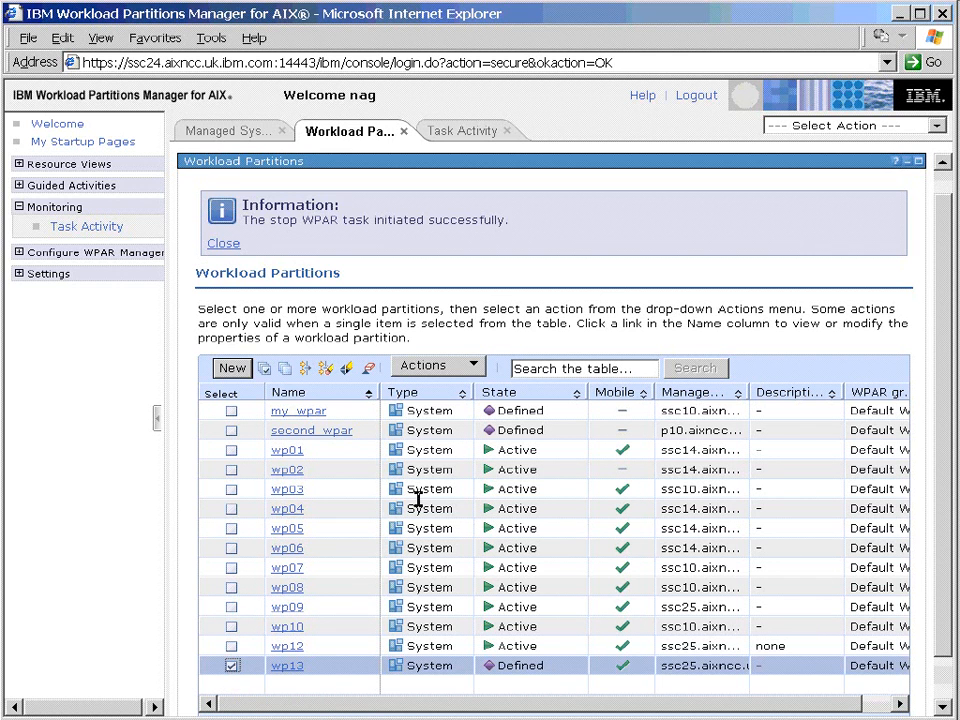
left_click(436, 364)
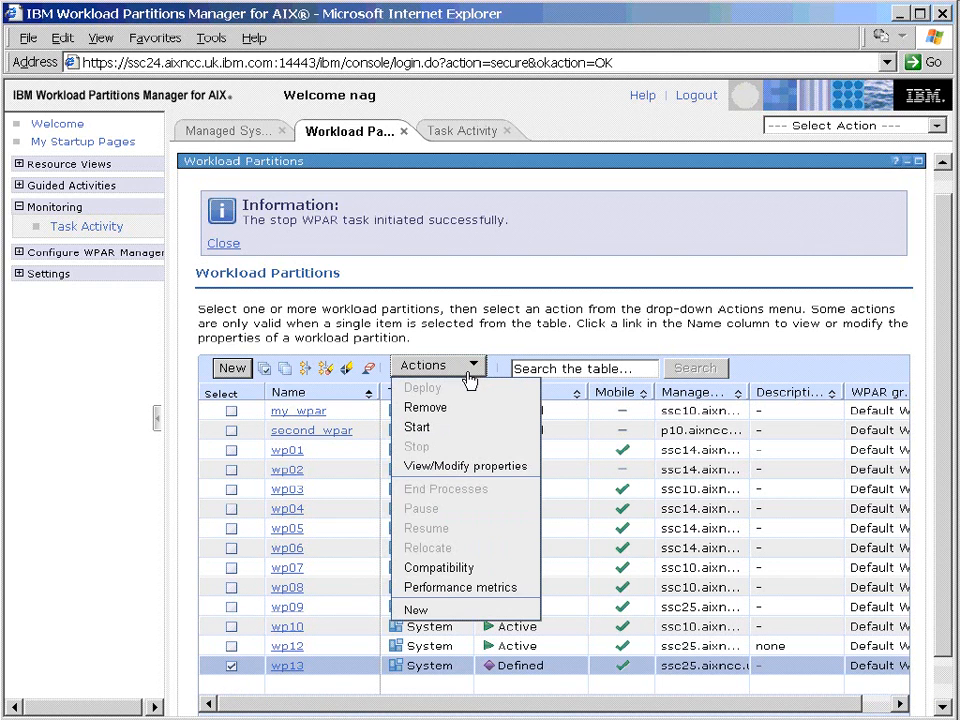
left_click(424, 408)
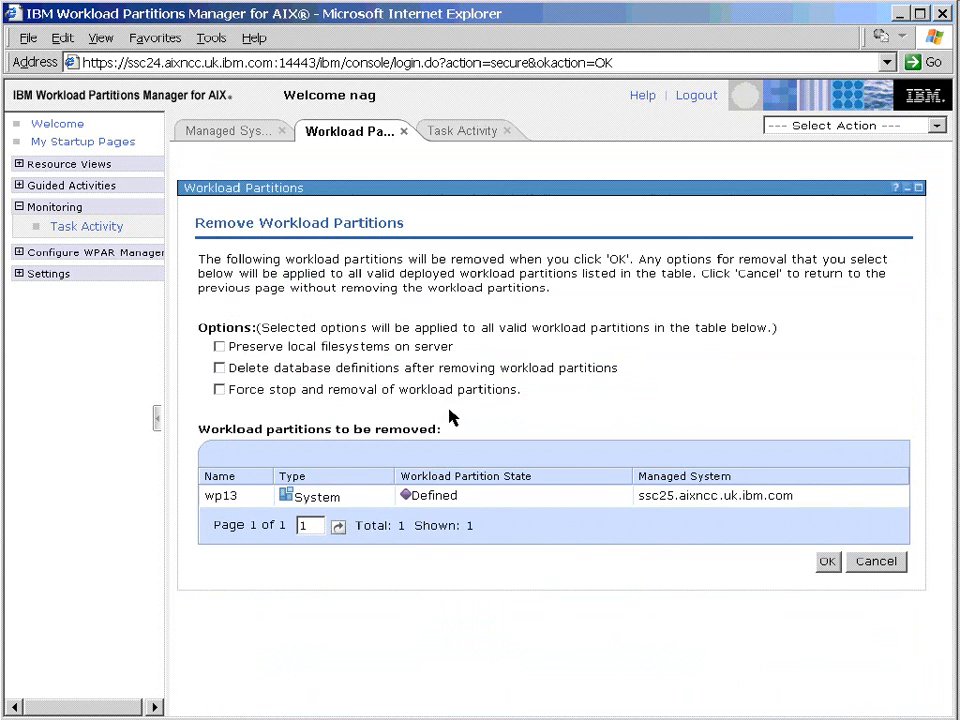
mouse_move(248, 352)
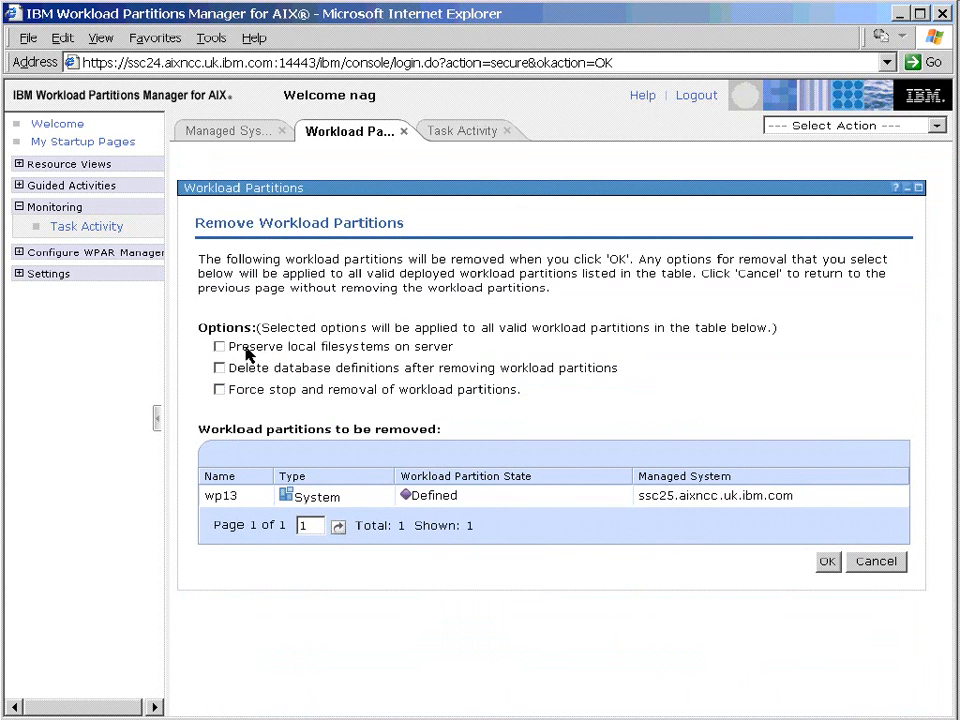
mouse_move(330, 358)
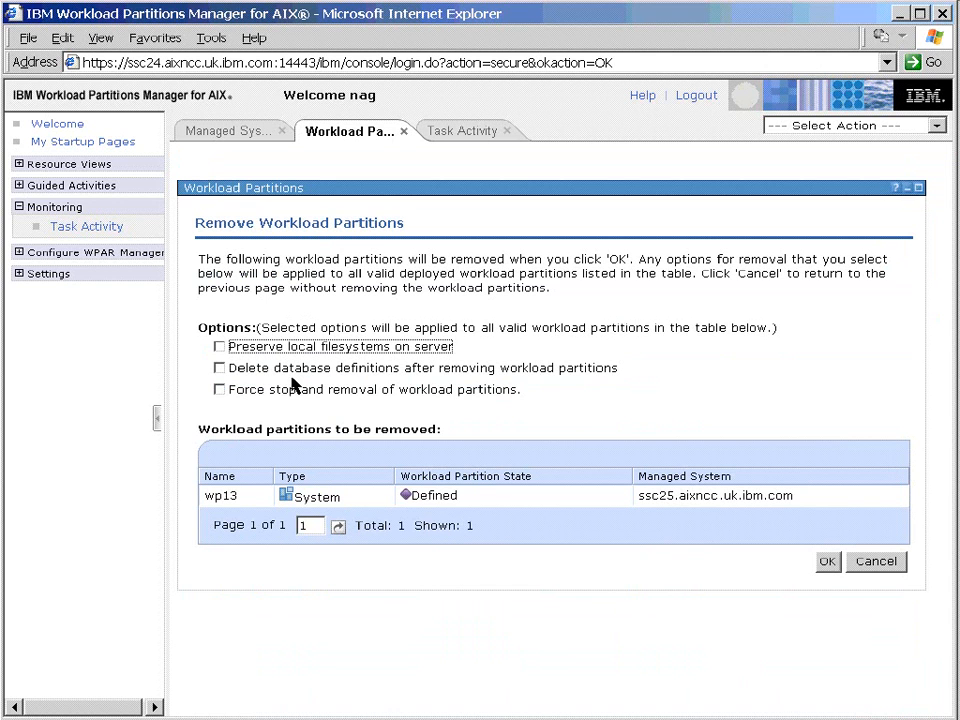
mouse_move(280, 404)
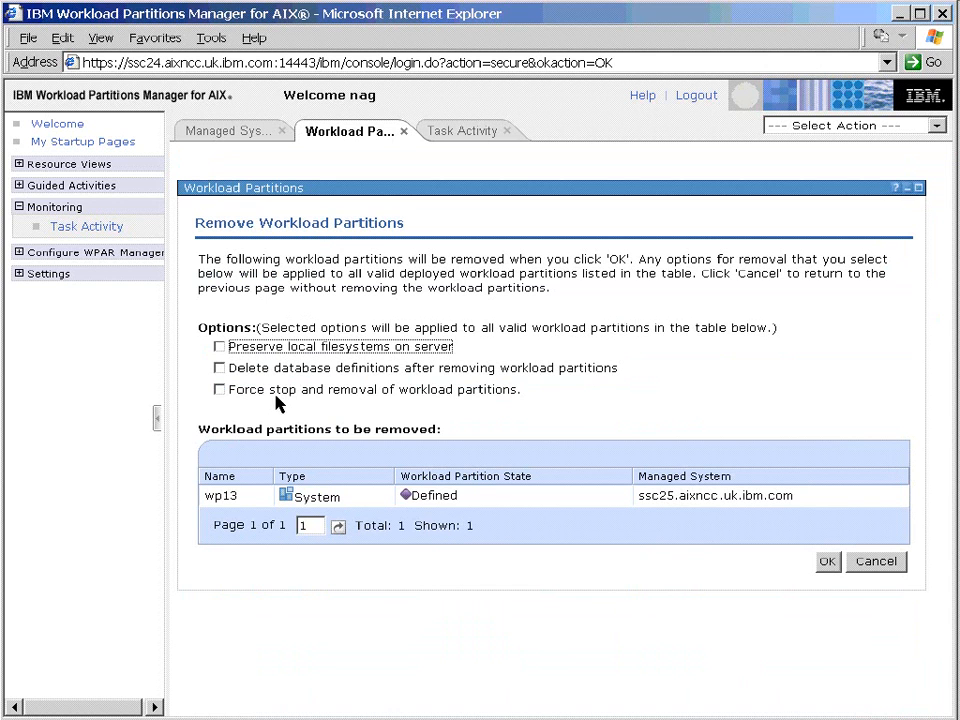
mouse_move(298, 408)
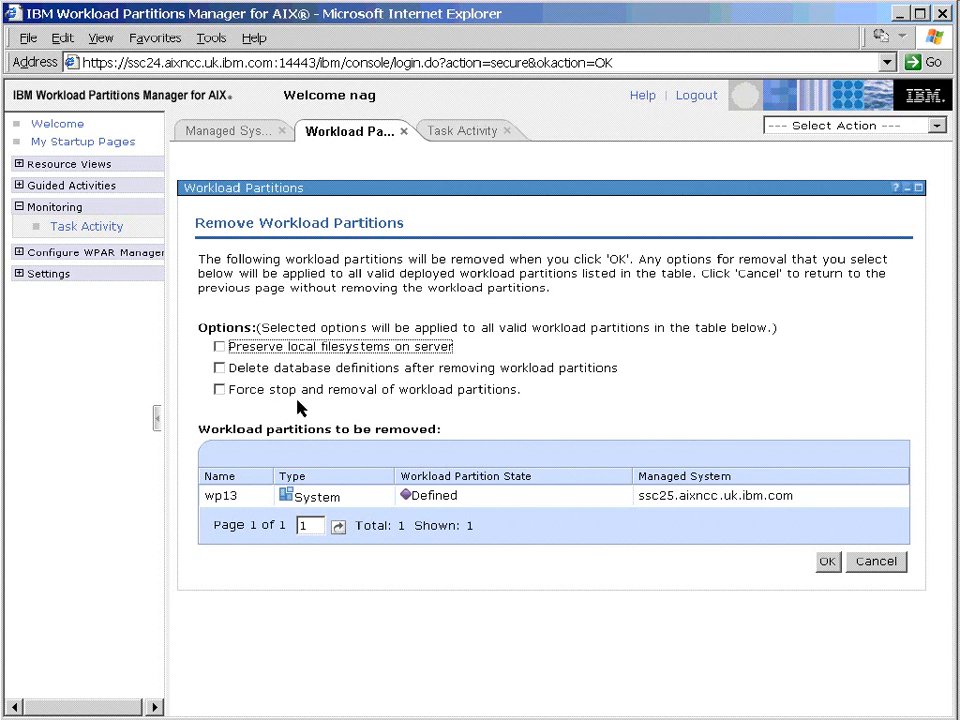
left_click(220, 346)
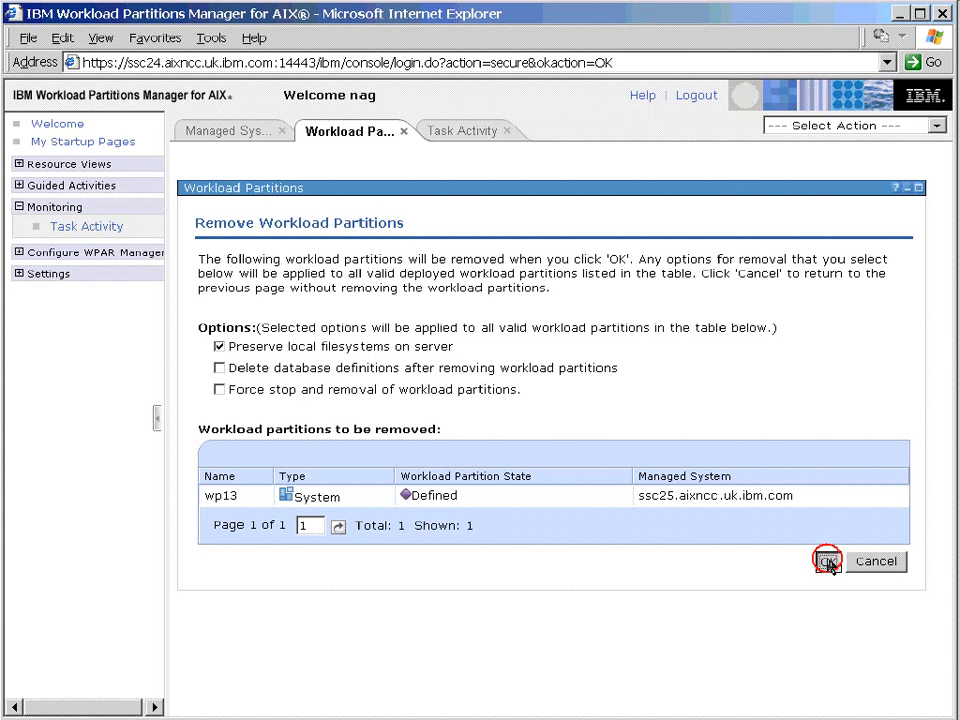
Confirm removal of wp13 so it shows as Undeployed in the partitions list.
left_click(824, 560)
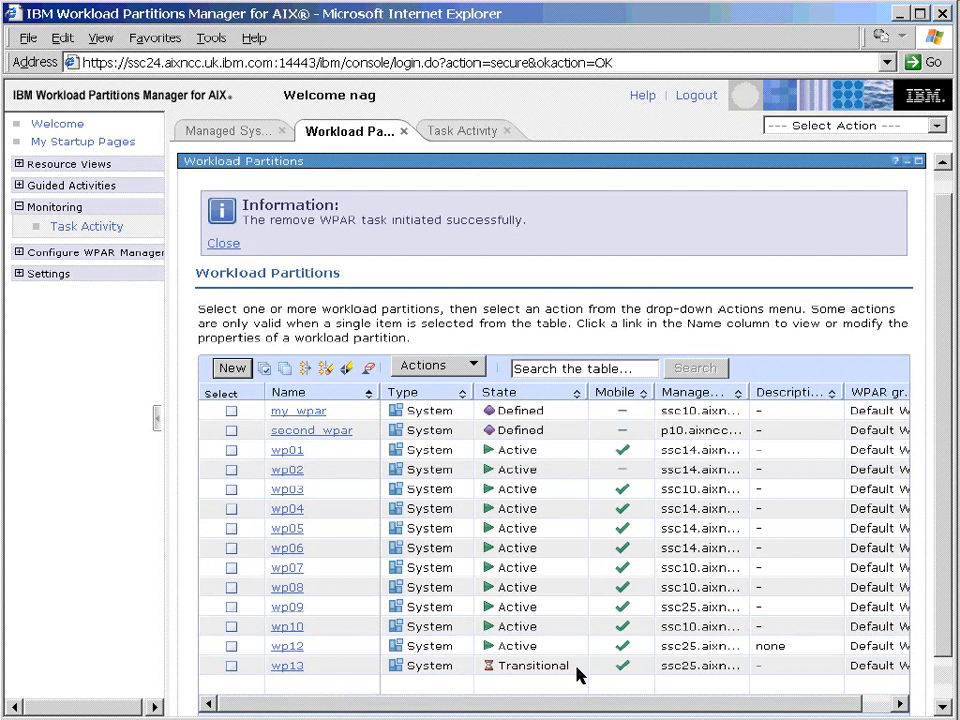
left_click(460, 132)
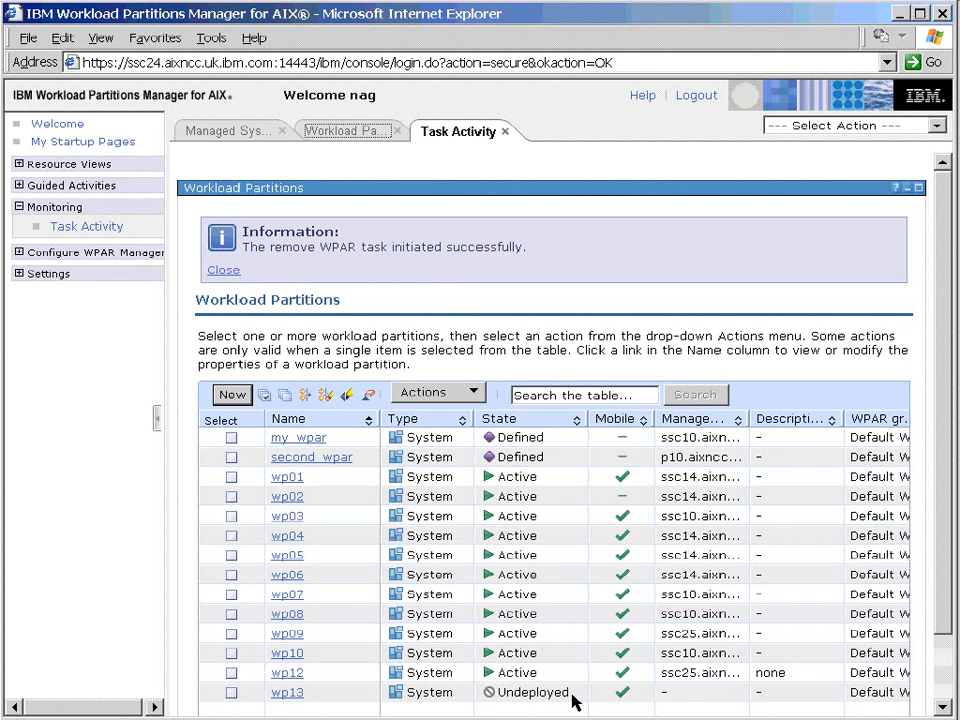
mouse_move(640, 710)
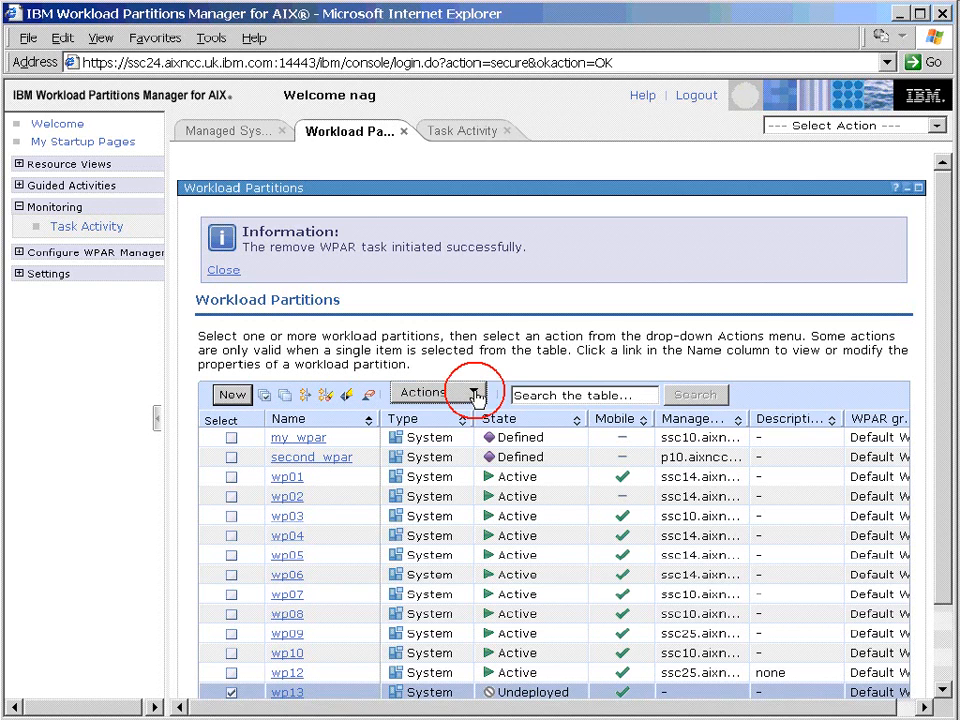
Choose Deploy for wp13 to p10.aixncc.uk.ibm.com with 'Start immediately upon deployment' checked.
left_click(472, 390)
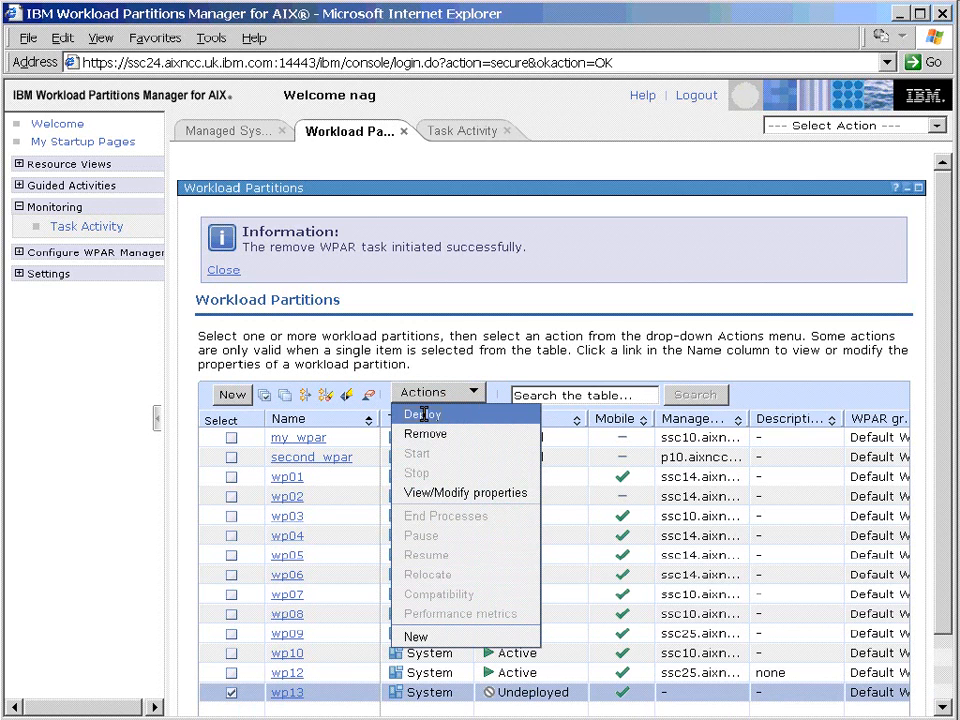
left_click(420, 414)
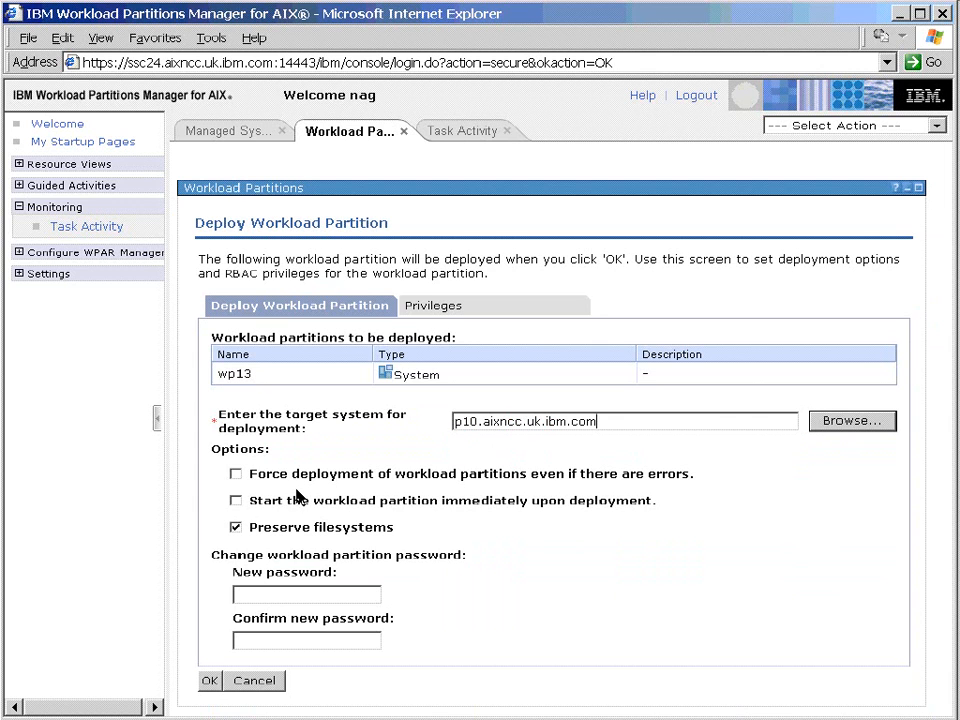
mouse_move(464, 488)
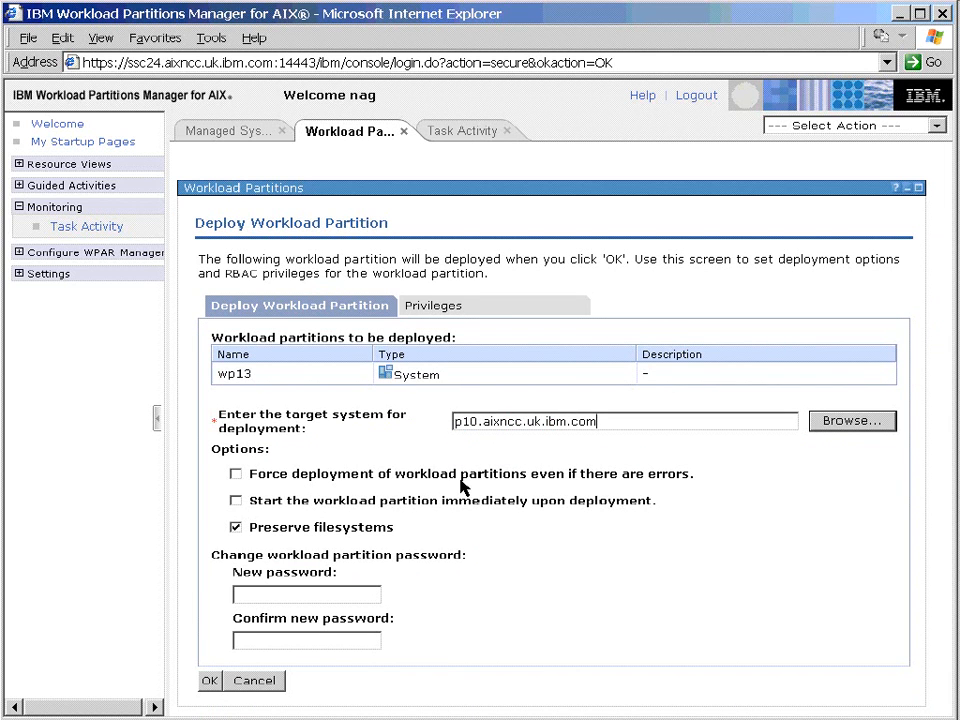
mouse_move(350, 520)
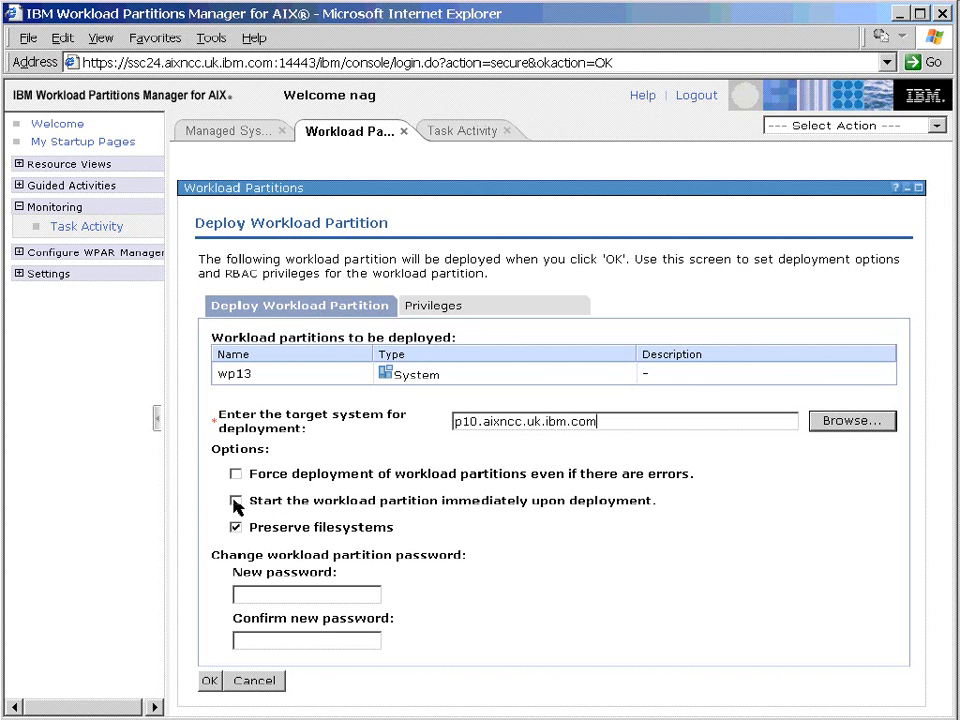
left_click(236, 500)
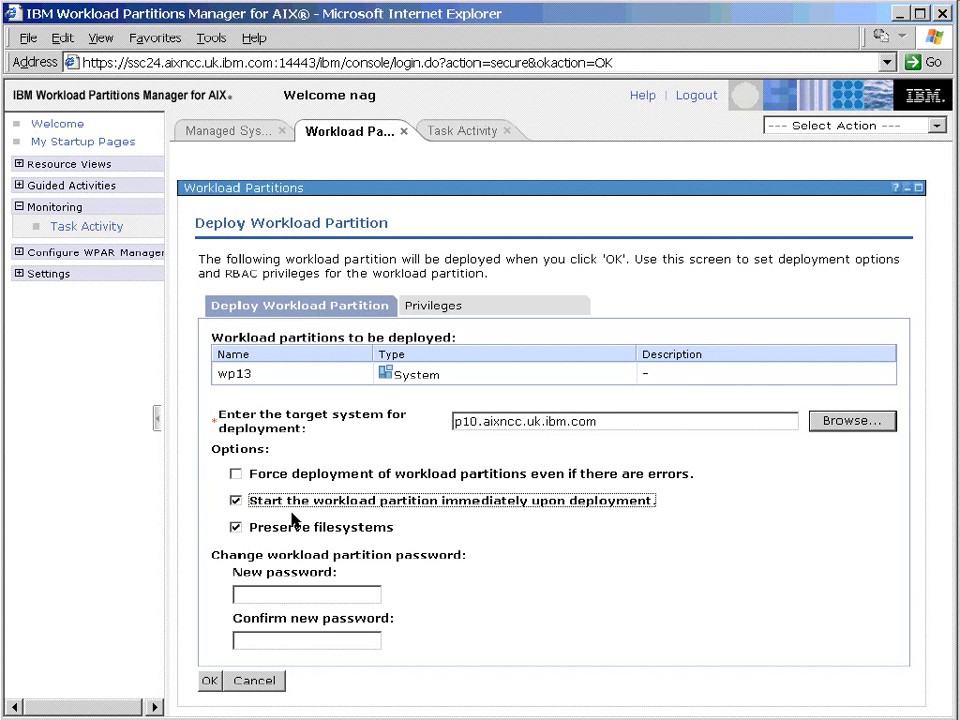
mouse_move(292, 544)
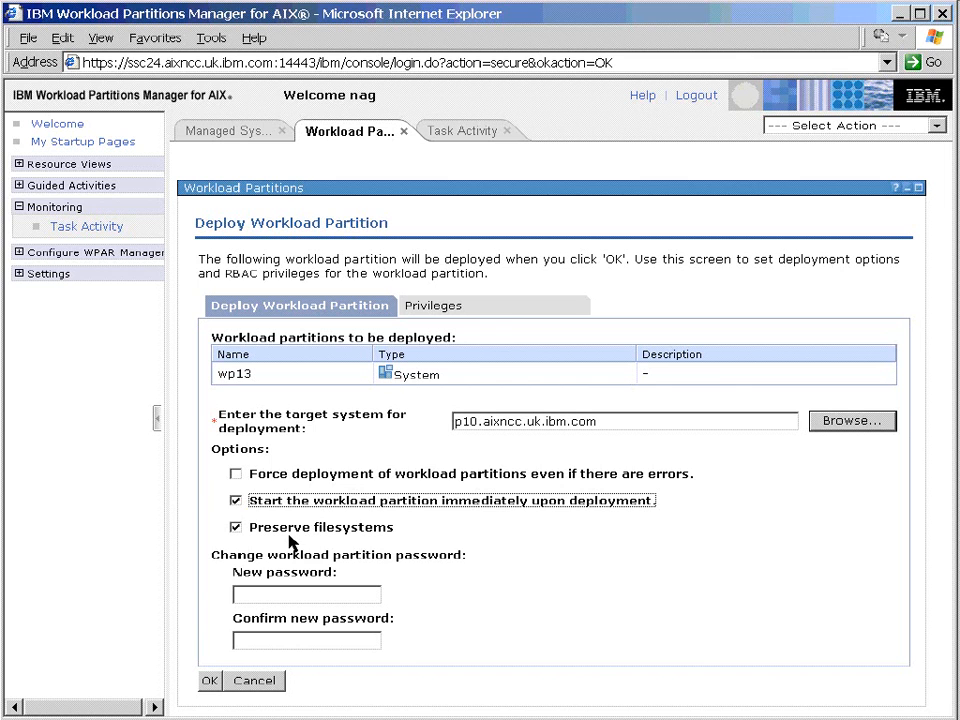